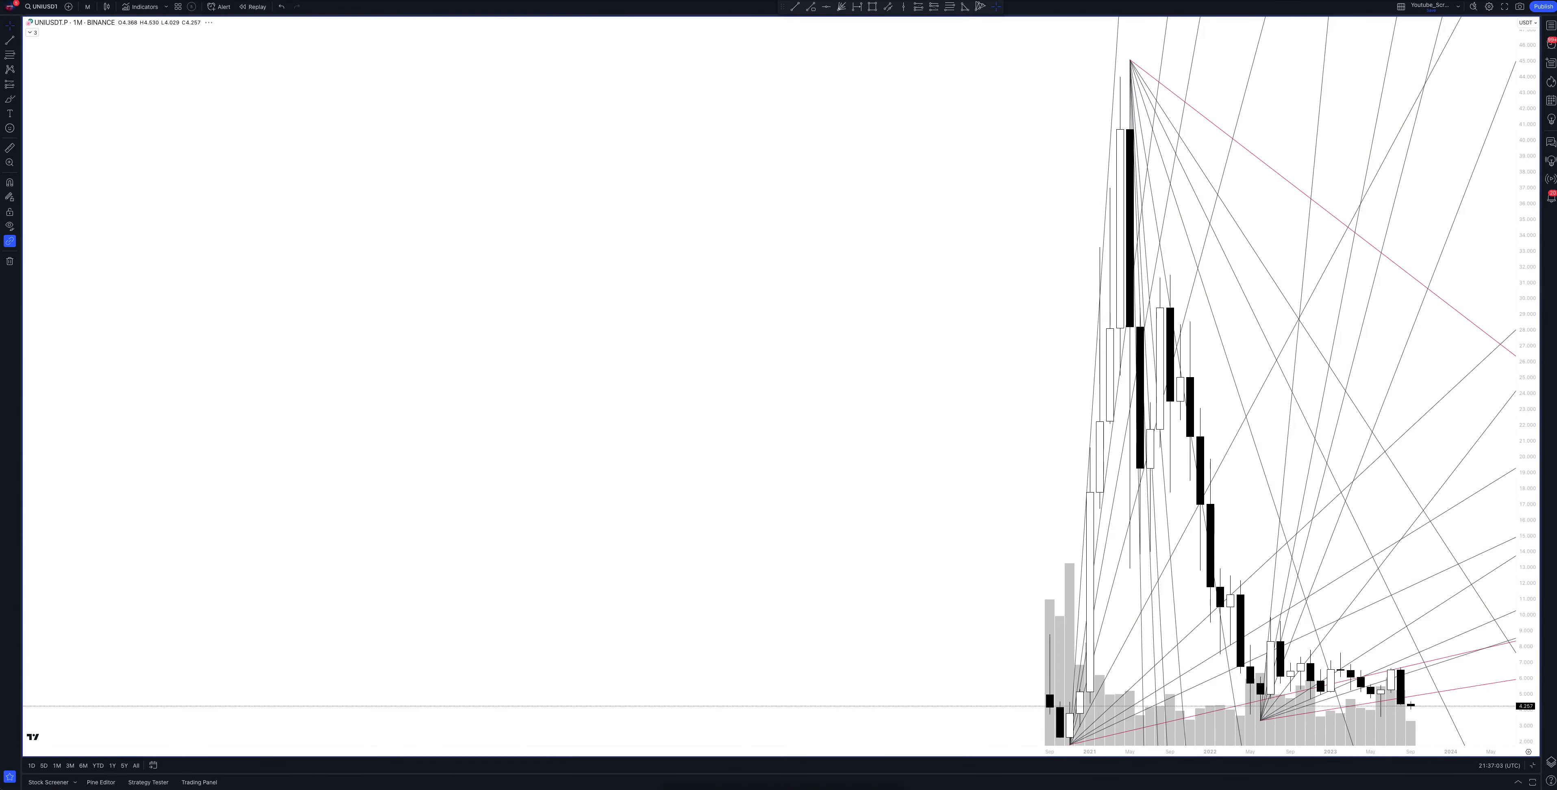
{"action": "mouse_move", "coordinate": [1546, 751]}
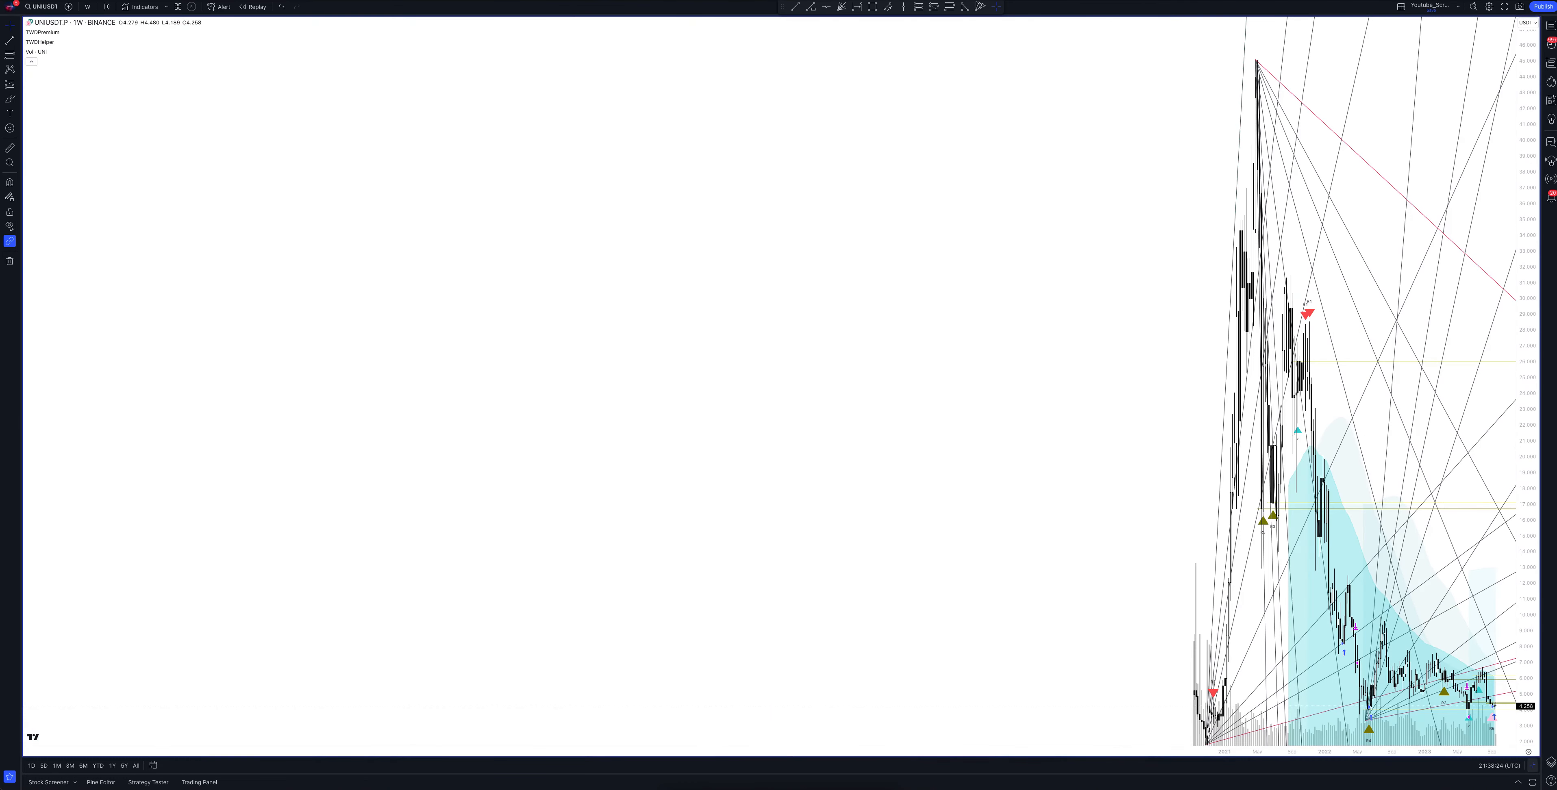
{"action": "mouse_move", "coordinate": [1543, 751]}
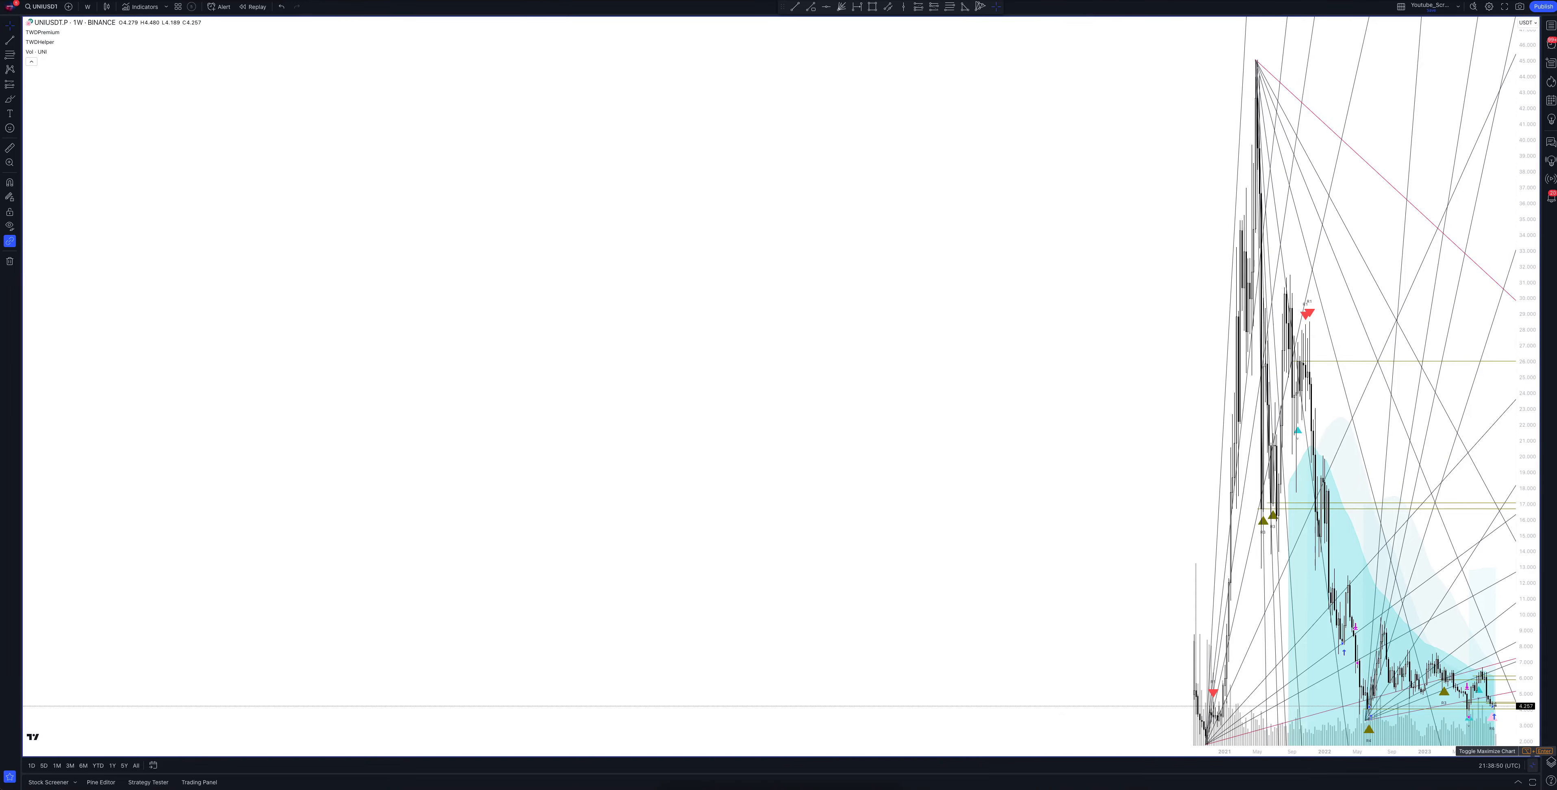
{"action": "left_click", "coordinate": [86, 7]}
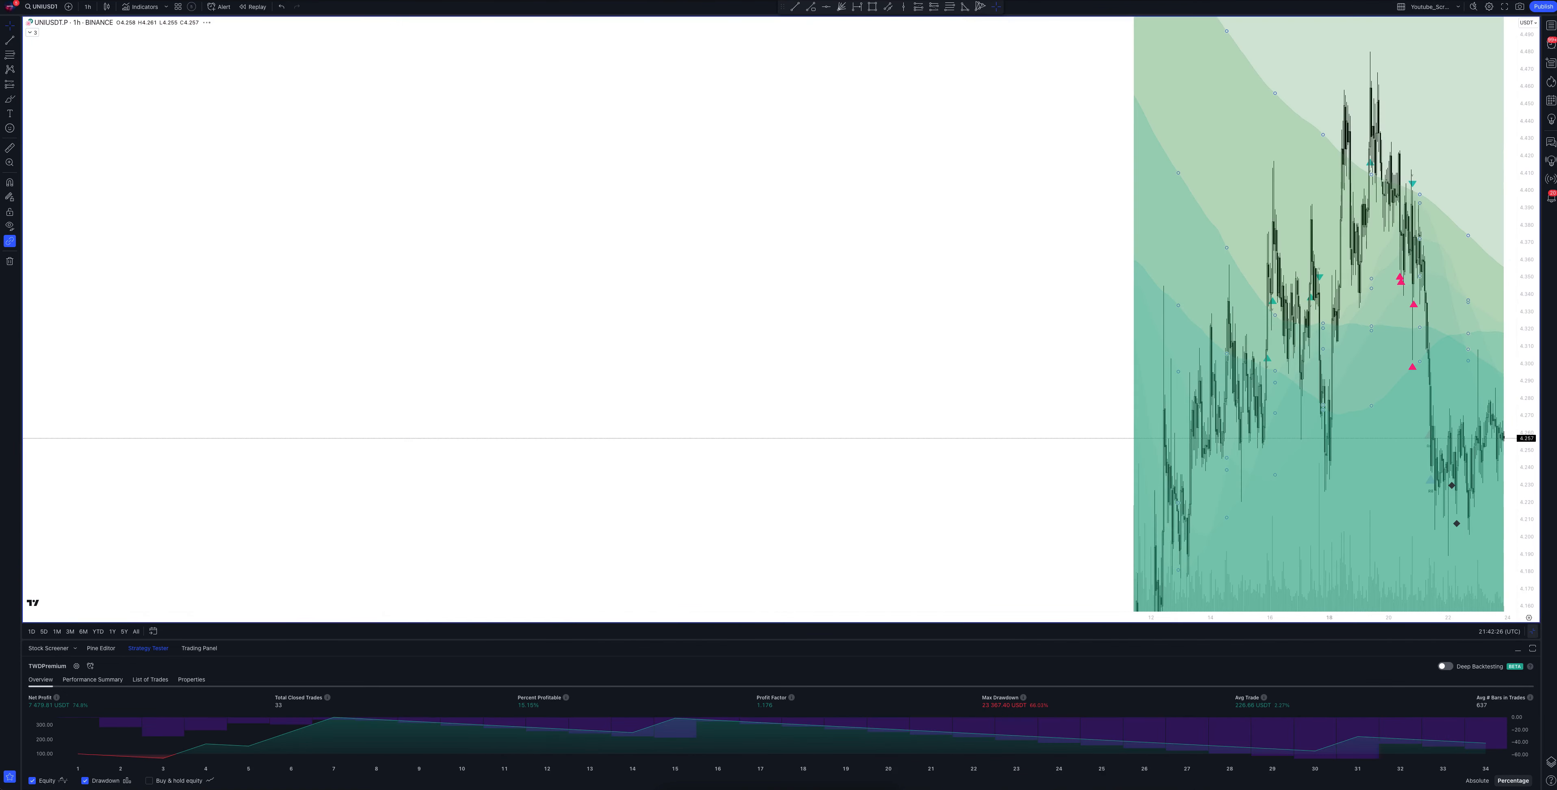
- Bring up the chart timeframe list over the 1-hour UNIUSDT chart
{"action": "left_click", "coordinate": [88, 8]}
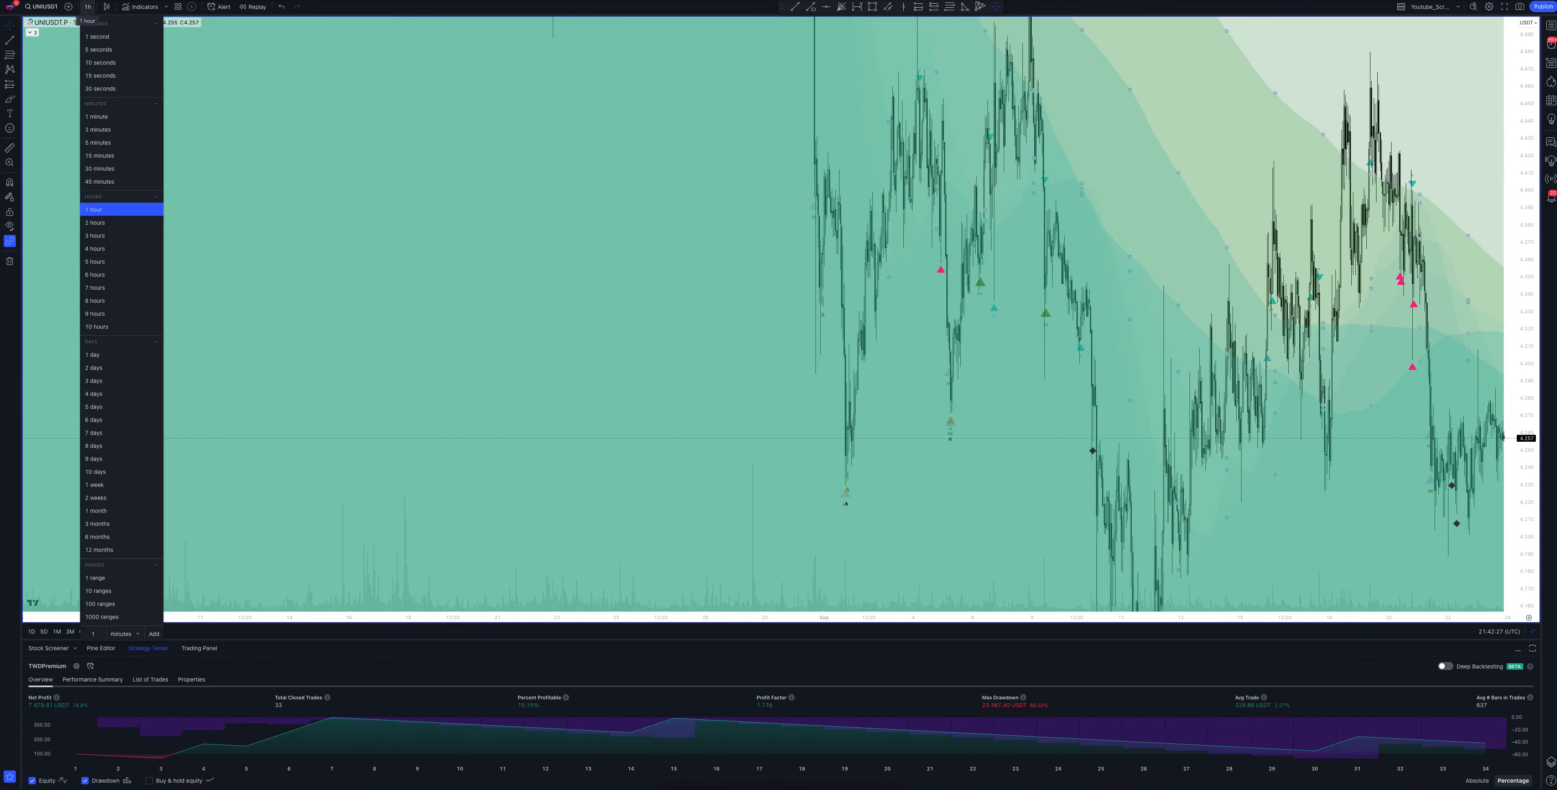
{"action": "left_click", "coordinate": [93, 210]}
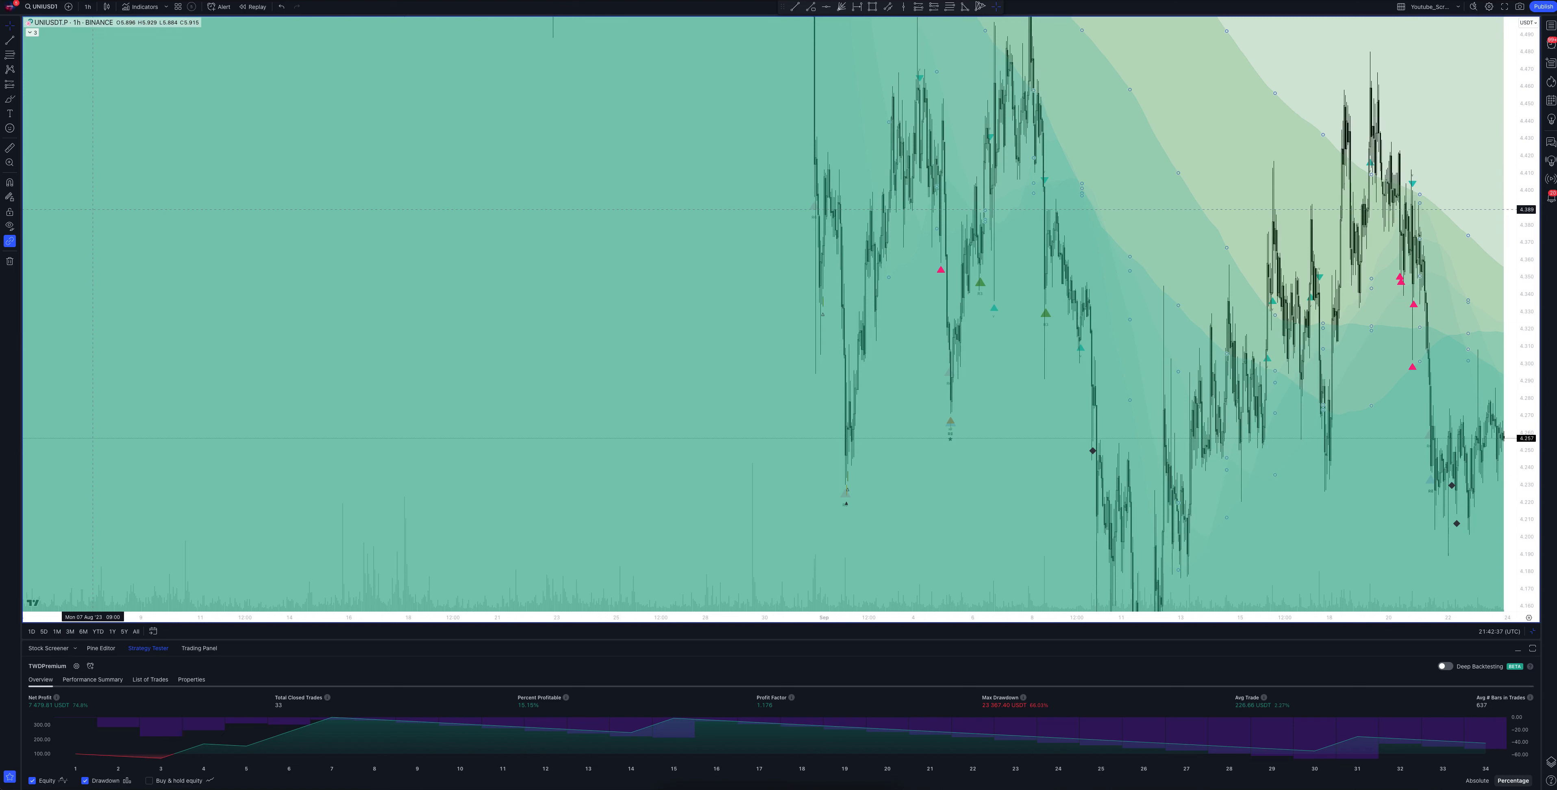
{"action": "left_click", "coordinate": [87, 7]}
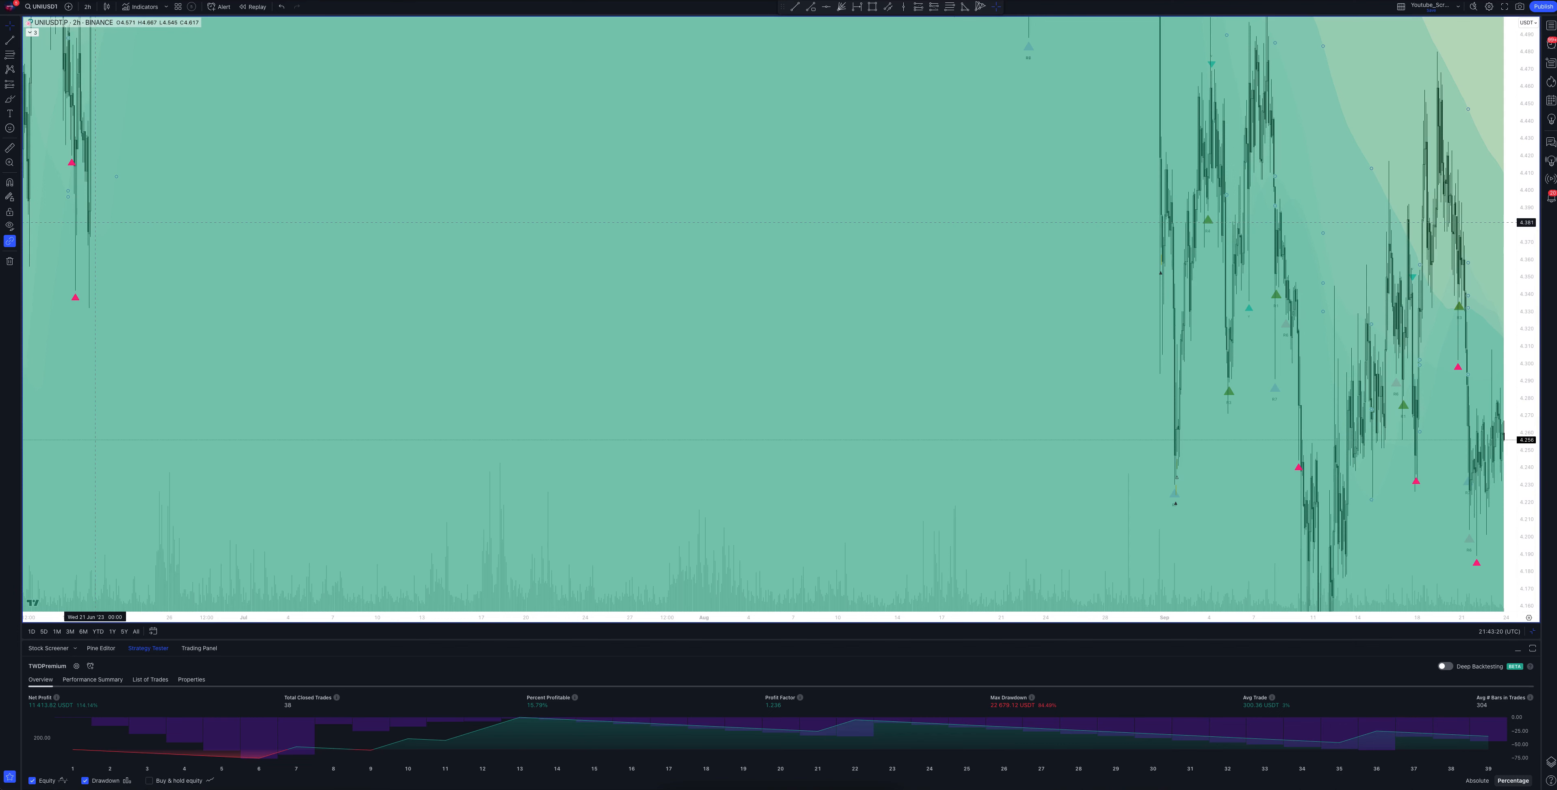
- Switch UNIUSDT to the 3h timeframe, then reopen the timeframe list (35 closed trades shown)
{"action": "left_click", "coordinate": [87, 8]}
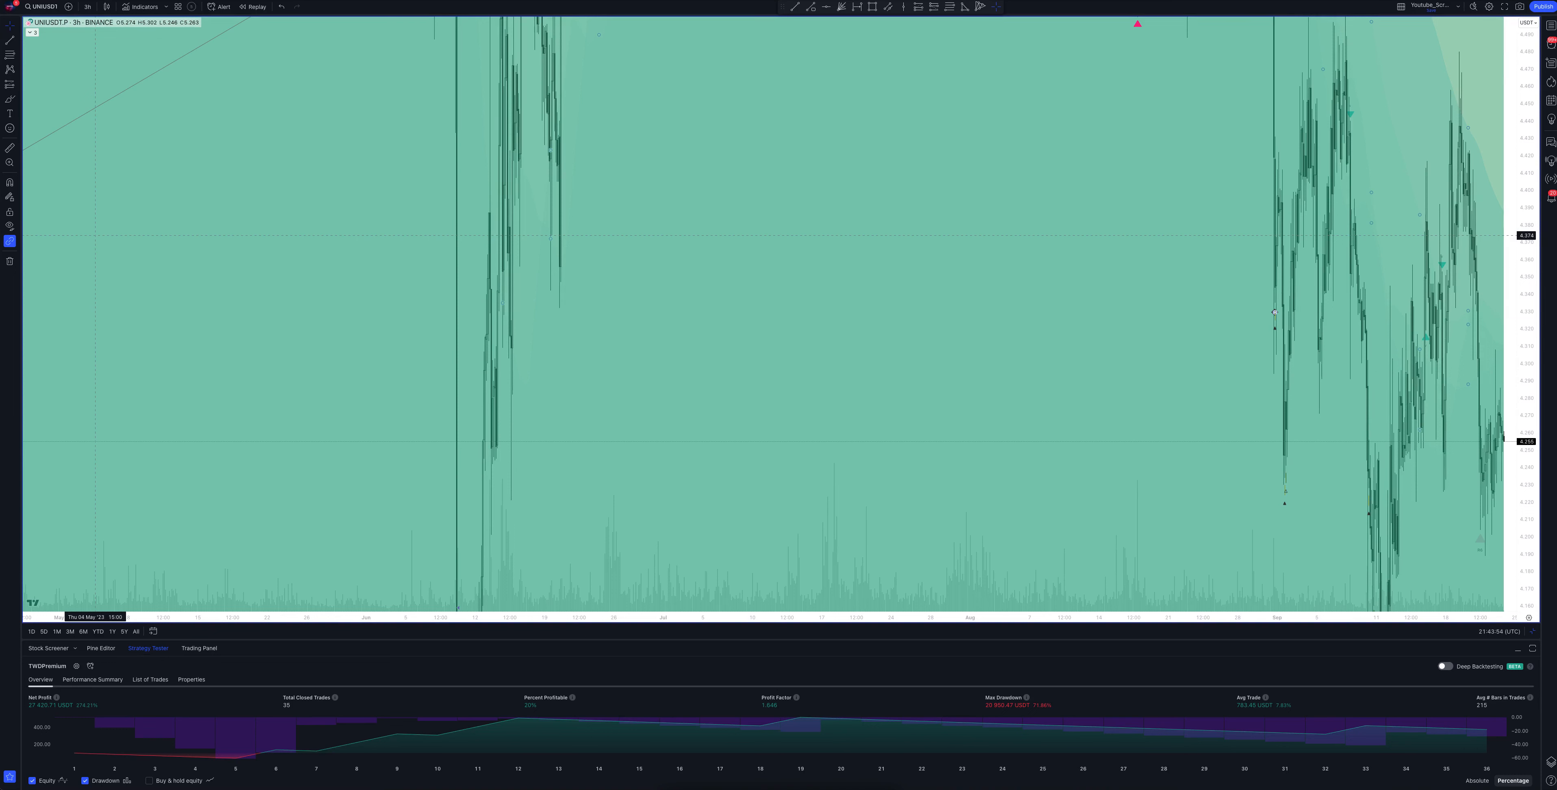
{"action": "left_click", "coordinate": [87, 7]}
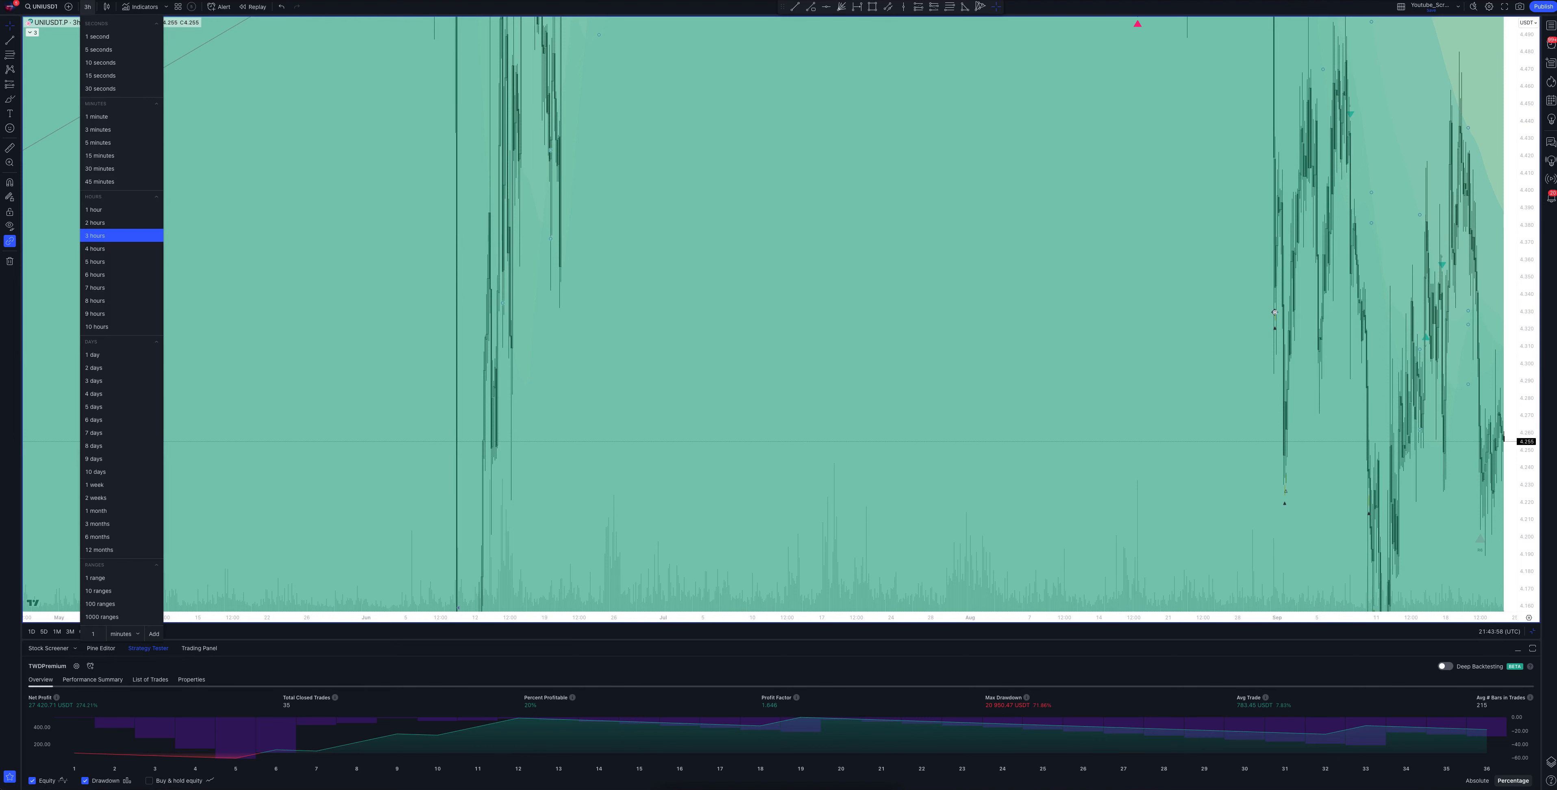
- Set the UNIUSDT chart to the 4-hour timeframe, recalculating the tester to 31 closed trades
{"action": "left_click", "coordinate": [95, 248]}
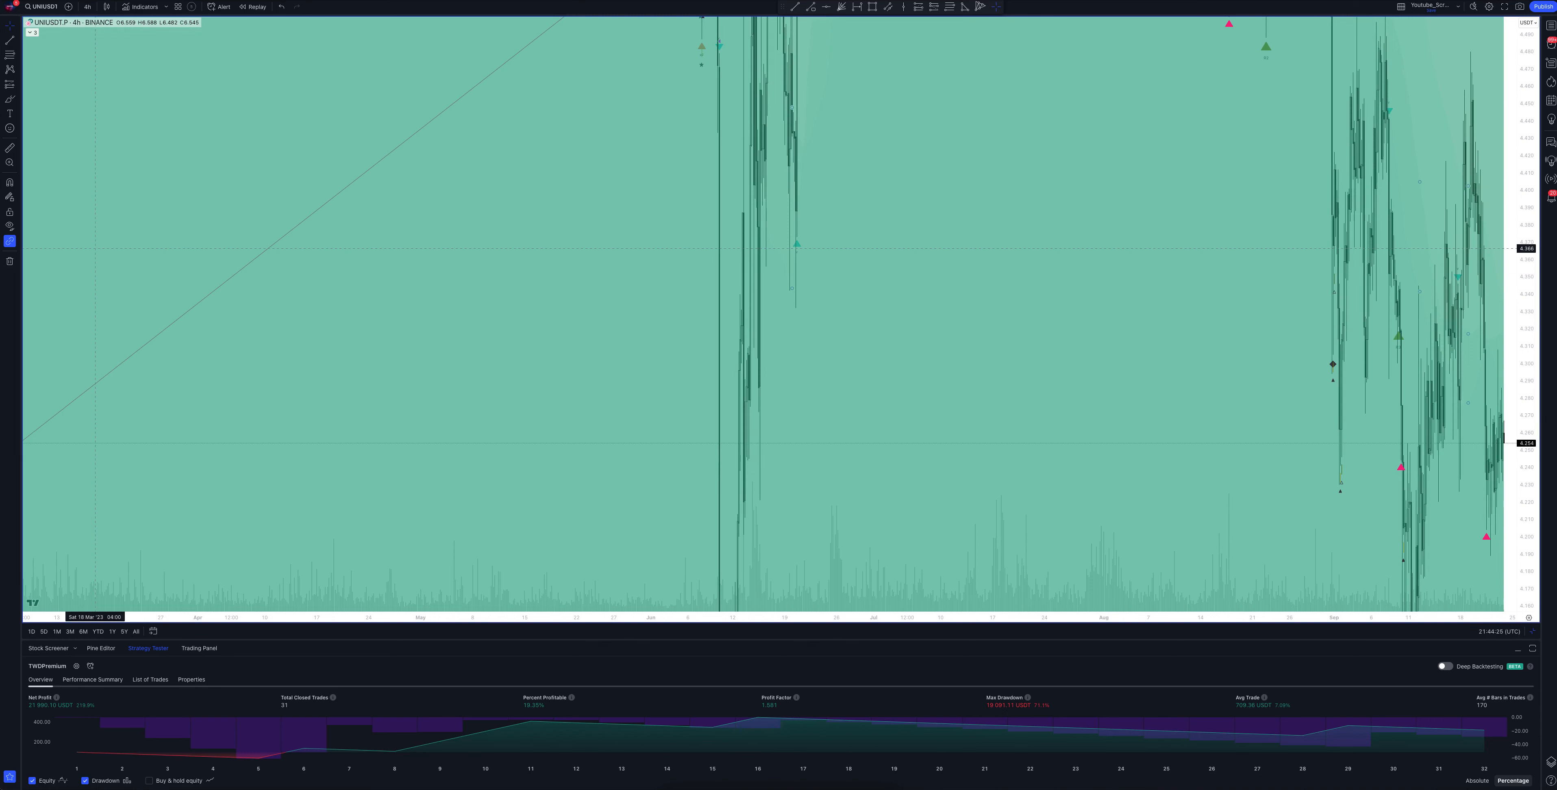
- Move the UNIUSDT chart onto the 6-hour timeframe, giving 34 closed trades in the tester
{"action": "left_click", "coordinate": [87, 7]}
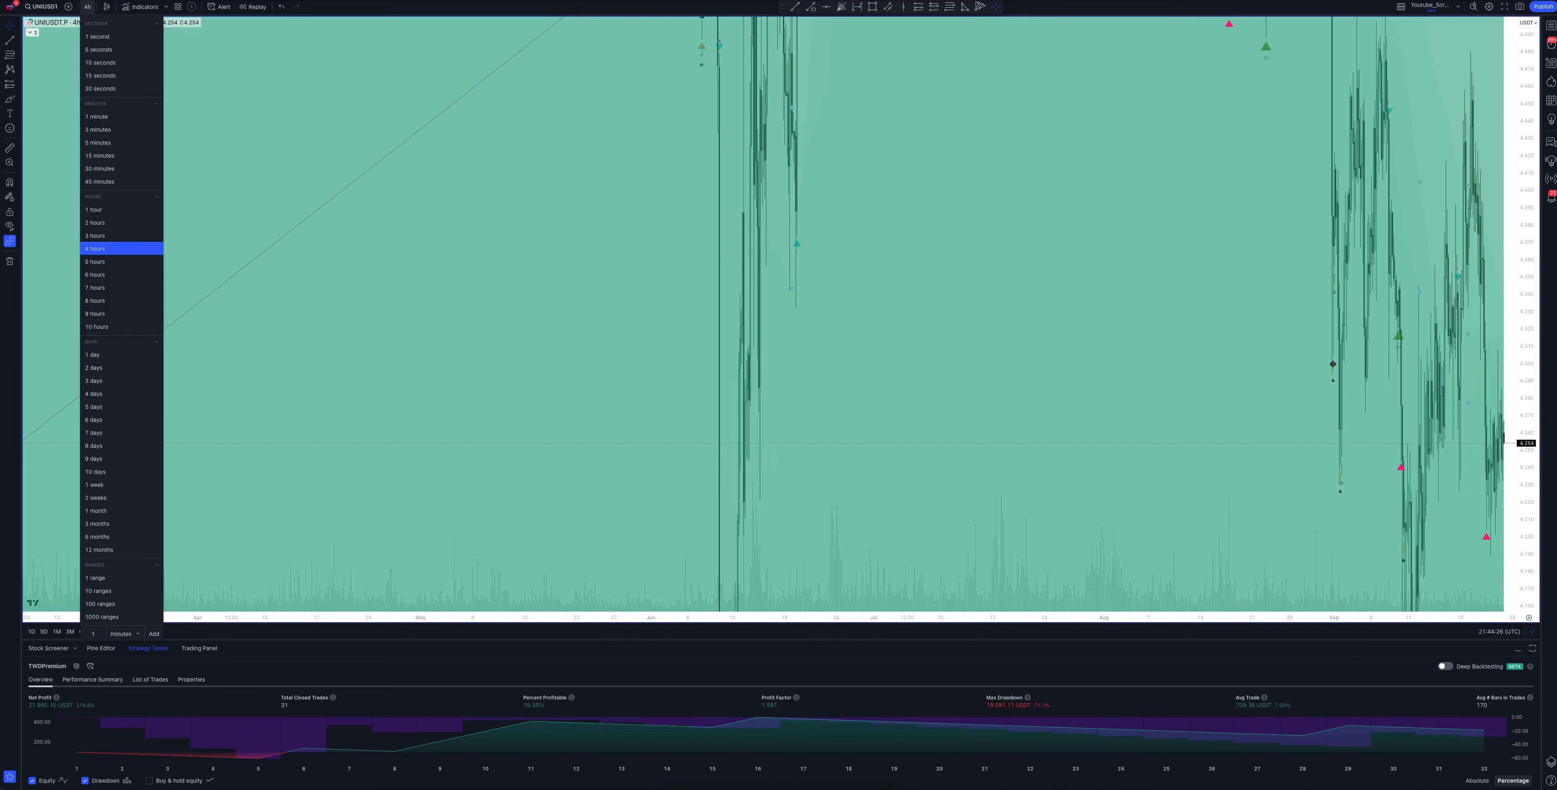
{"action": "left_click", "coordinate": [94, 248]}
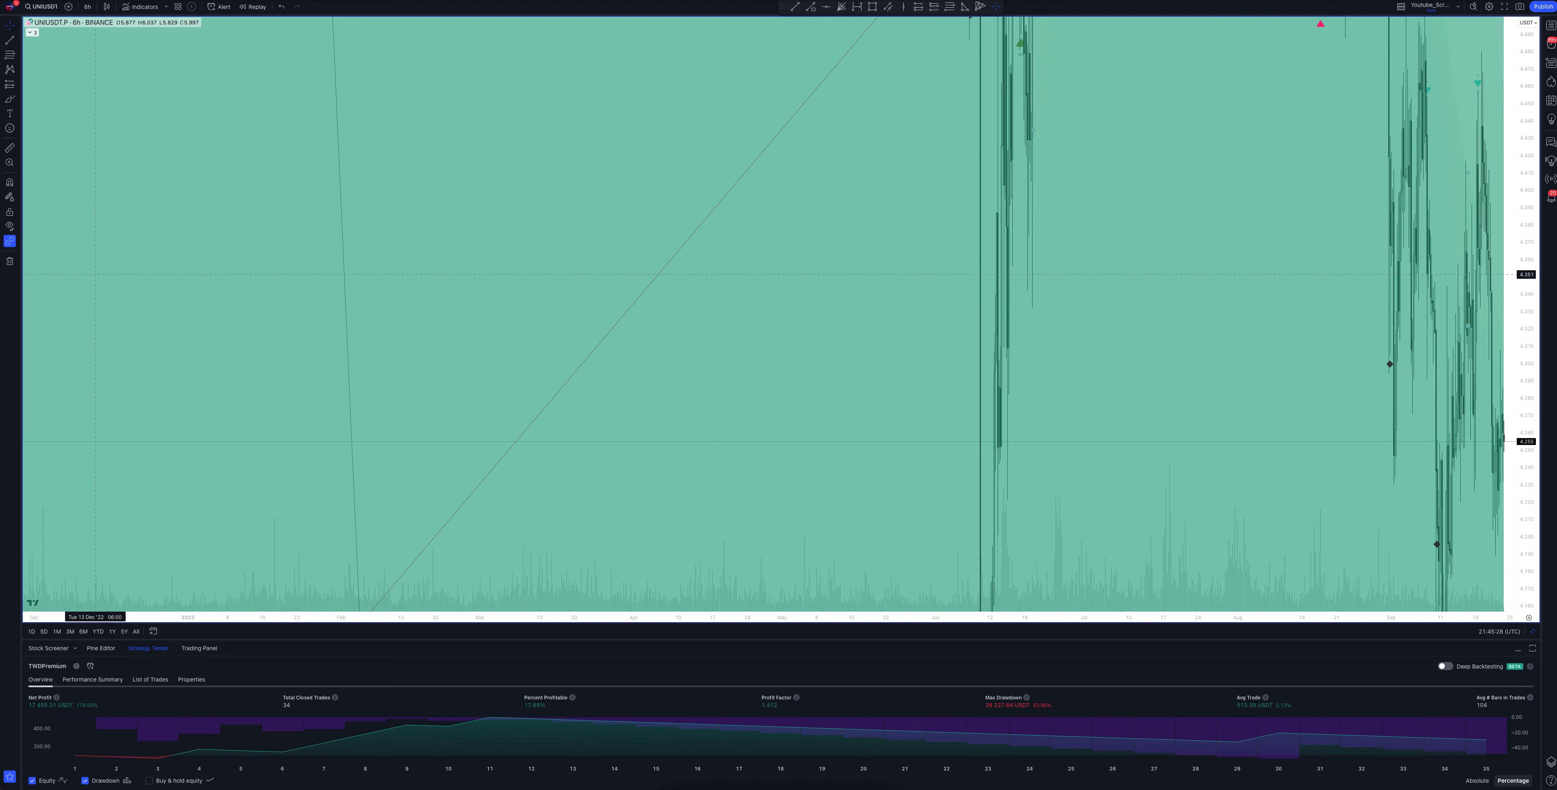
- Set the UNIUSDT chart to the 8-hour timeframe, recalculating the tester to 22 closed trades
{"action": "left_click", "coordinate": [87, 8]}
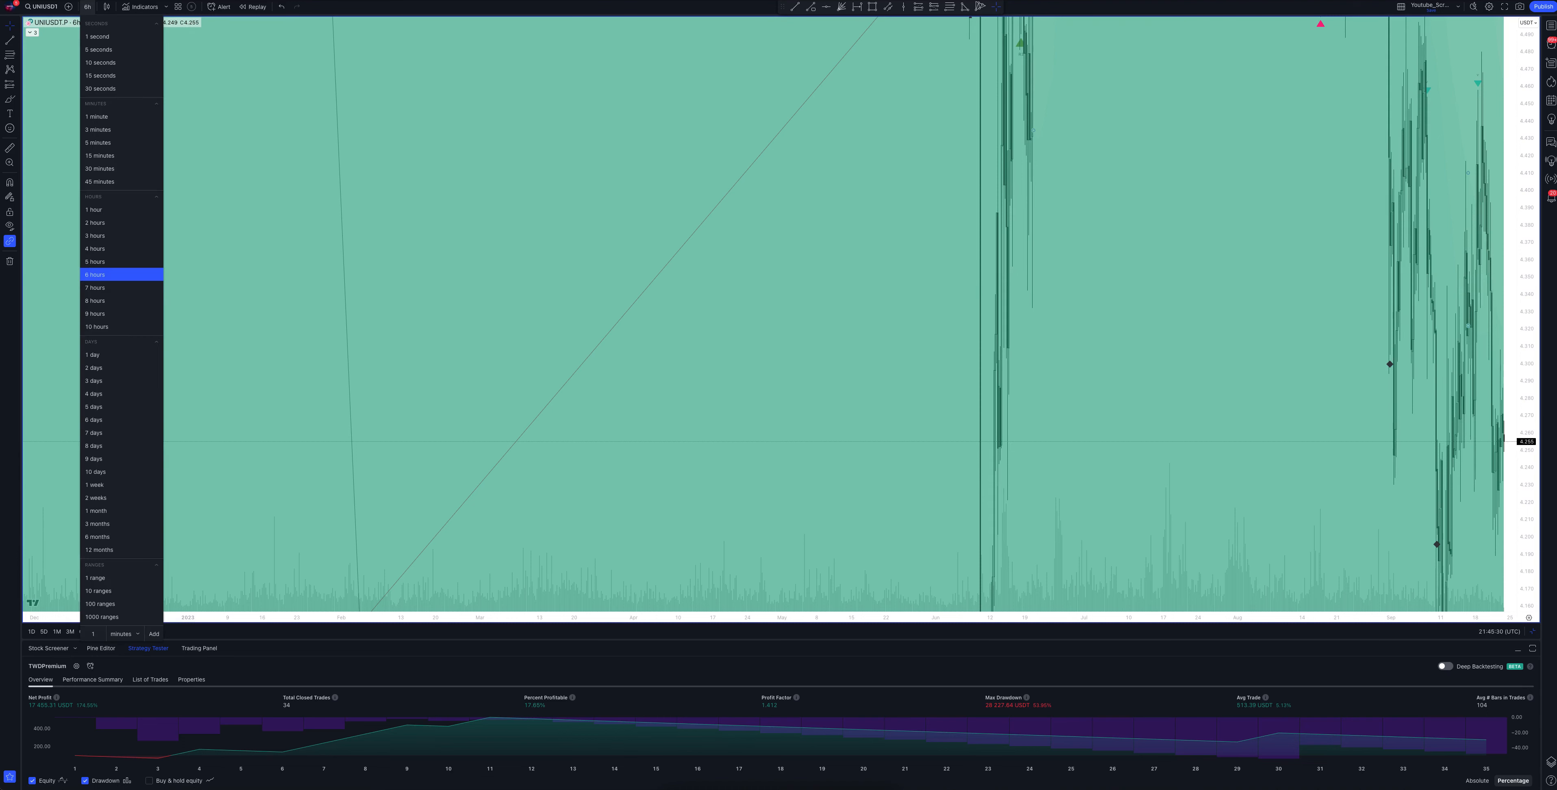
{"action": "left_click", "coordinate": [95, 288]}
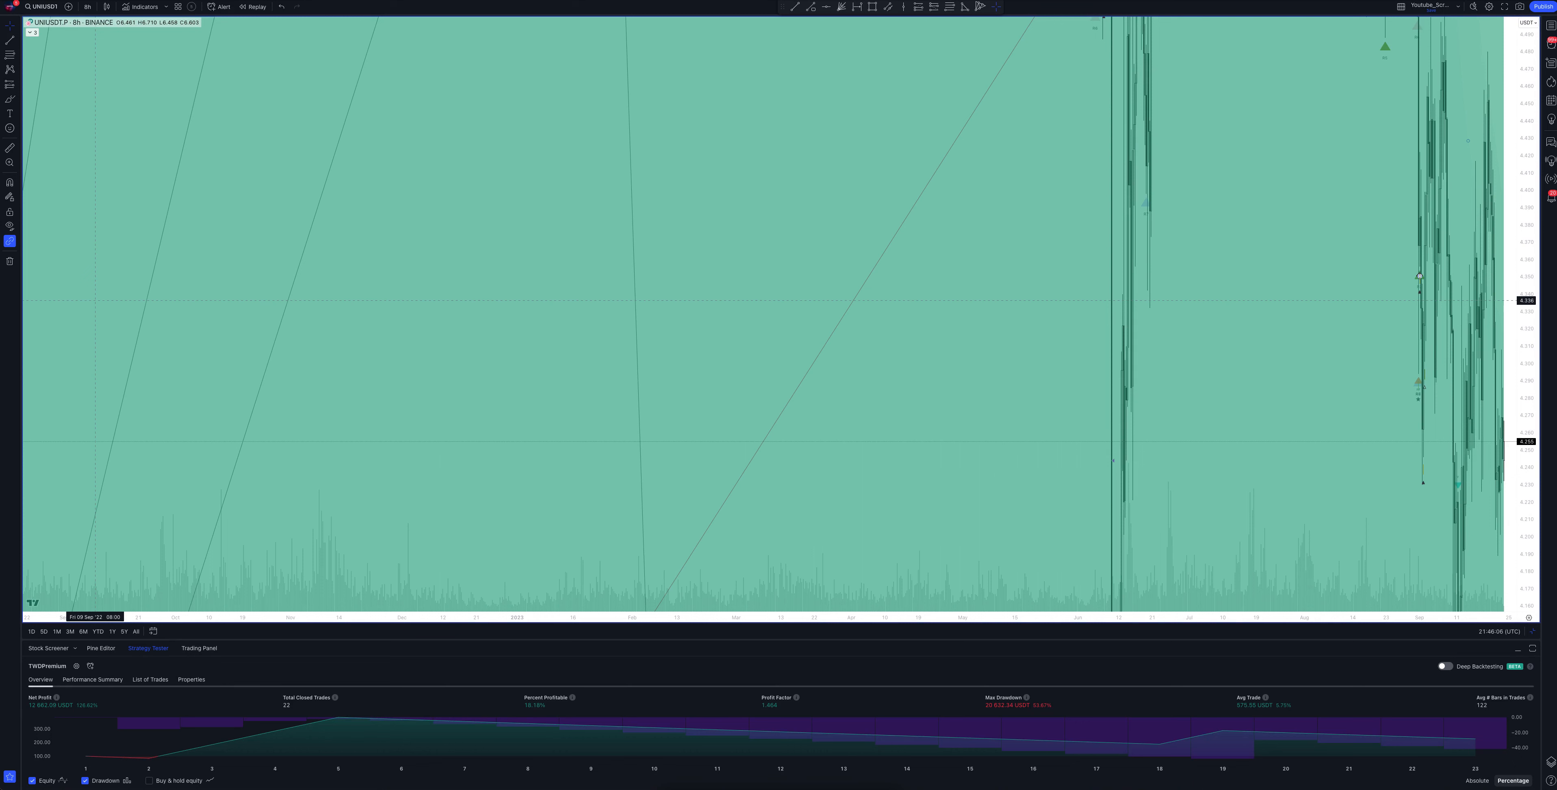
- Reopen the timeframe list over the 8-hour UNIUSDT chart
{"action": "left_click", "coordinate": [87, 7]}
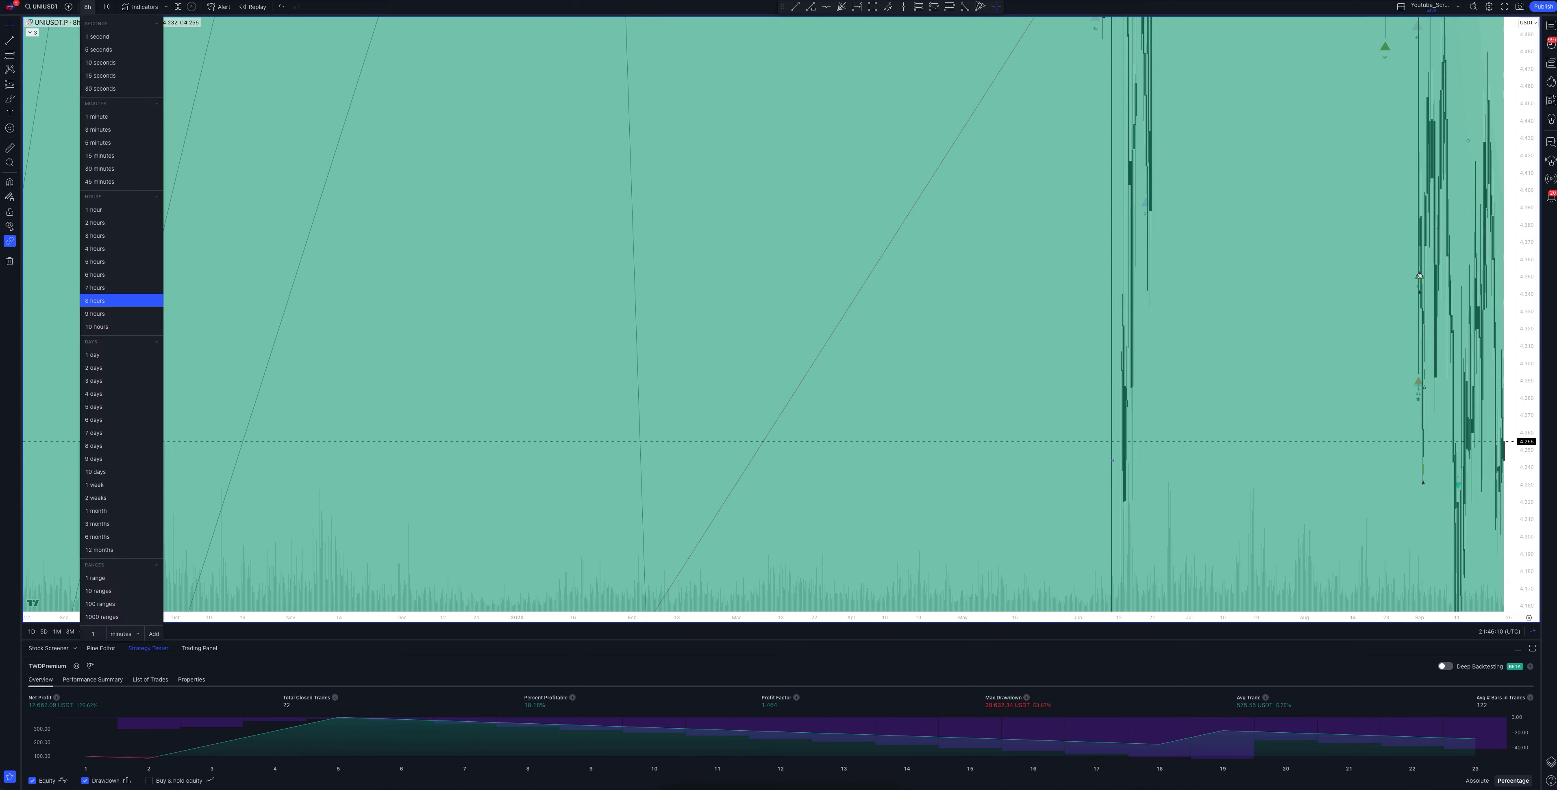